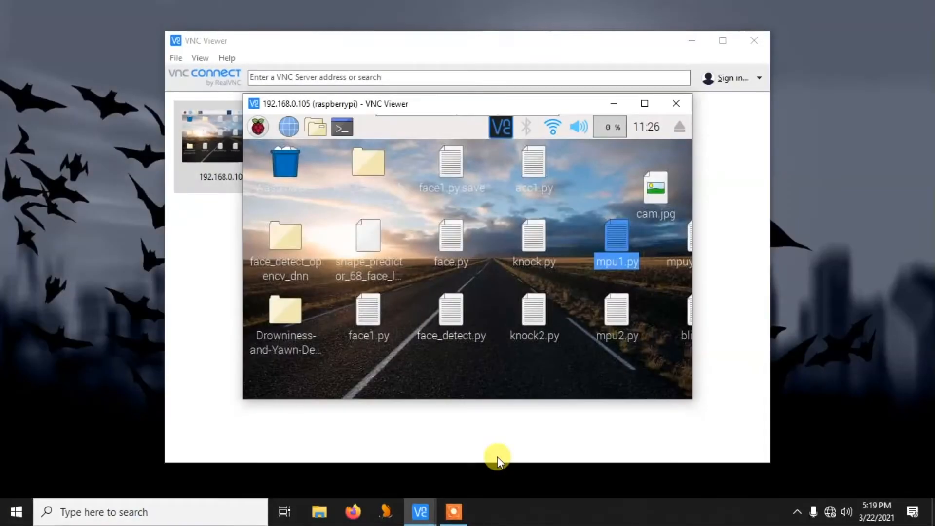
mouse_move(573, 260)
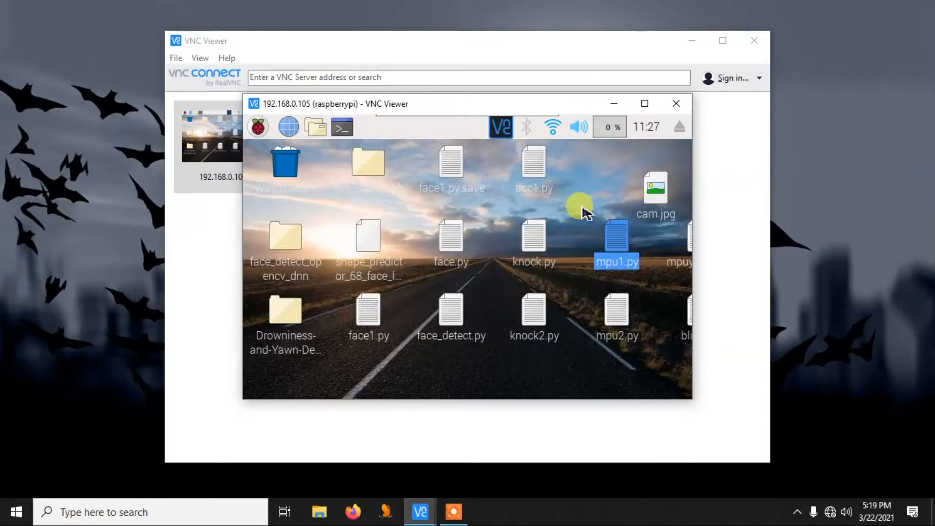
mouse_move(515, 310)
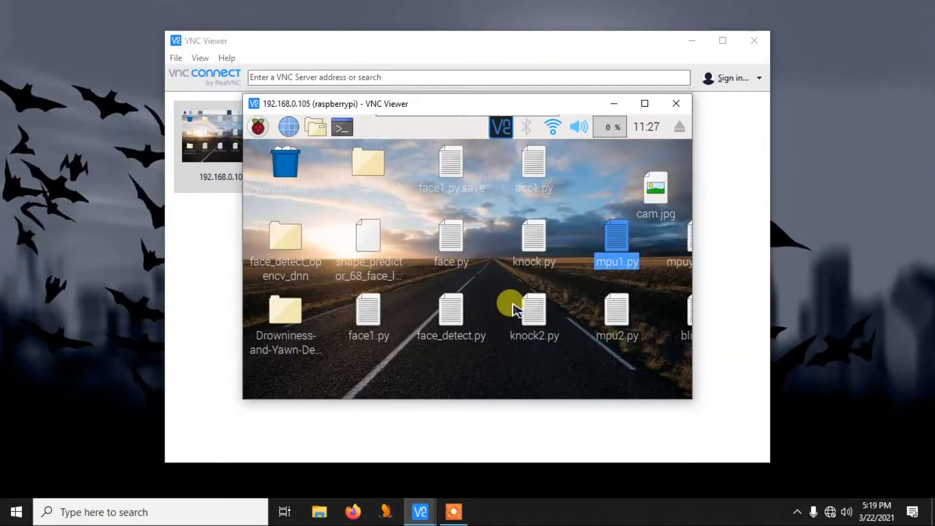
mouse_move(560, 218)
text(put)
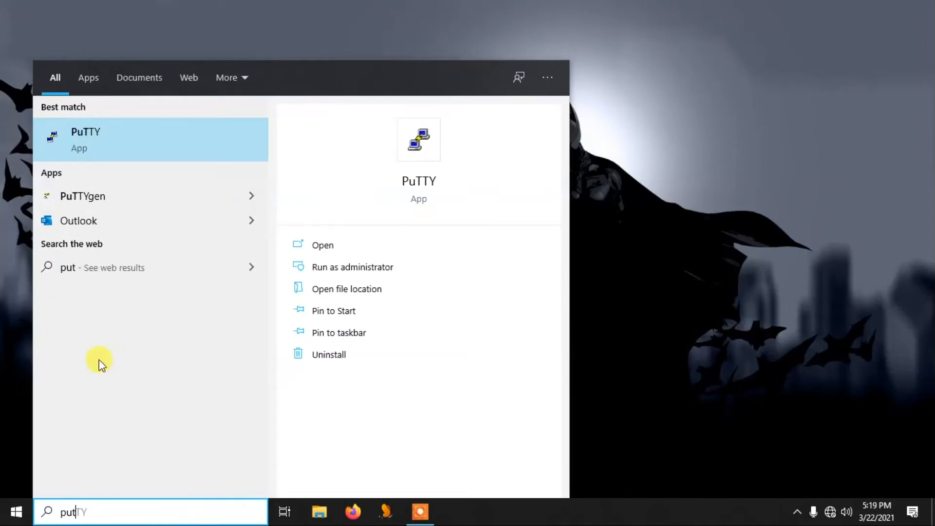
Launch PuTTY and start an SSH connection to host 192.168.0.105.
click(85, 140)
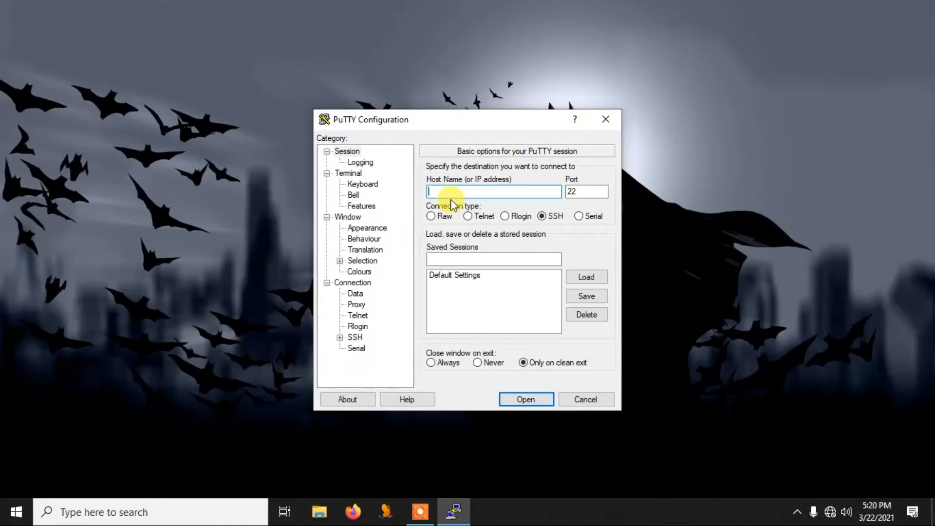
text(1)
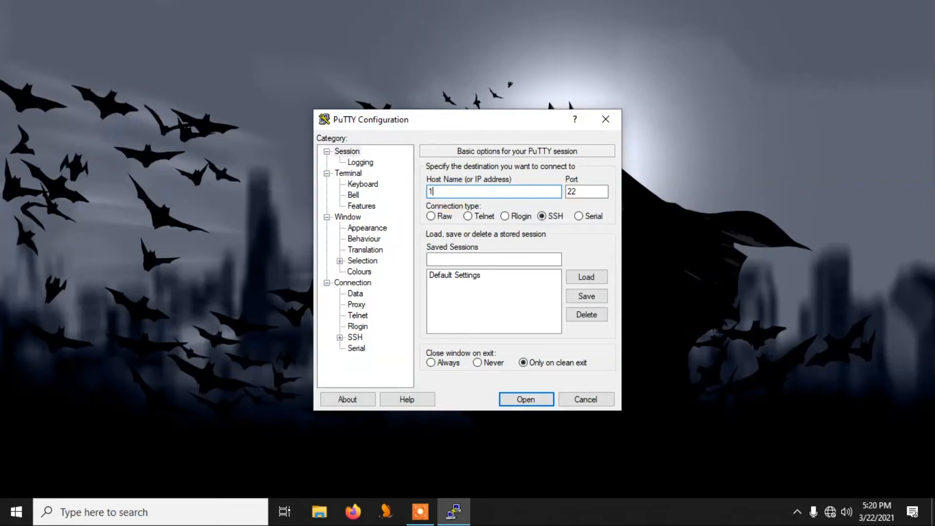
text(92.168.0.105)
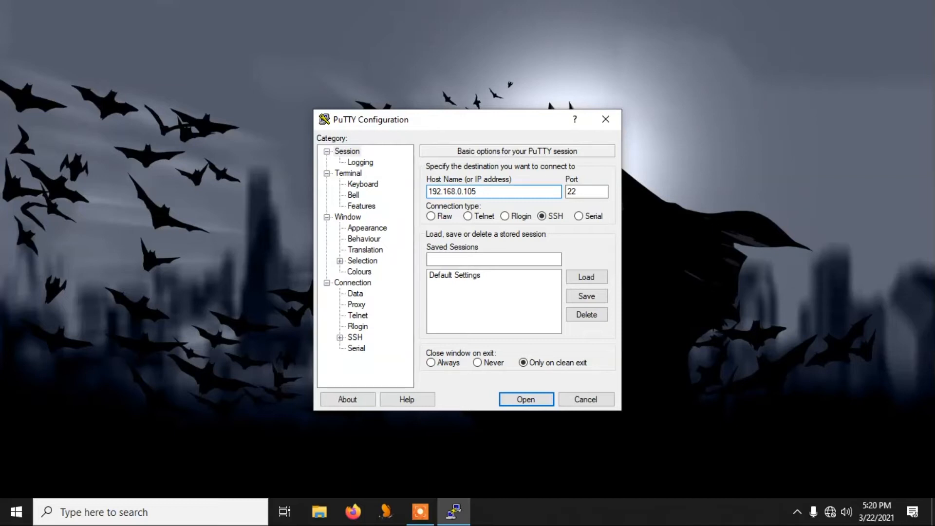
click(526, 400)
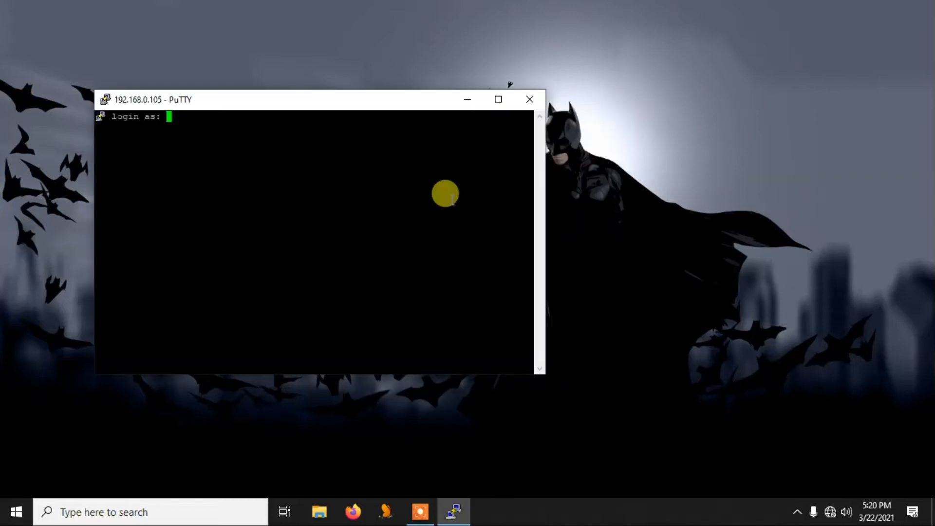
Log in as pi and run sudo raspi-config to reach its main menu.
text(pi)
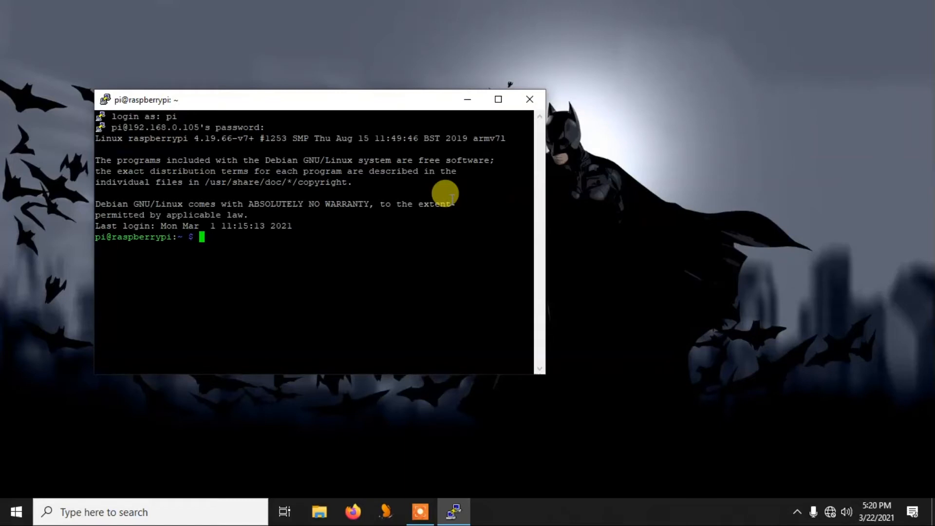
text(sudo r)
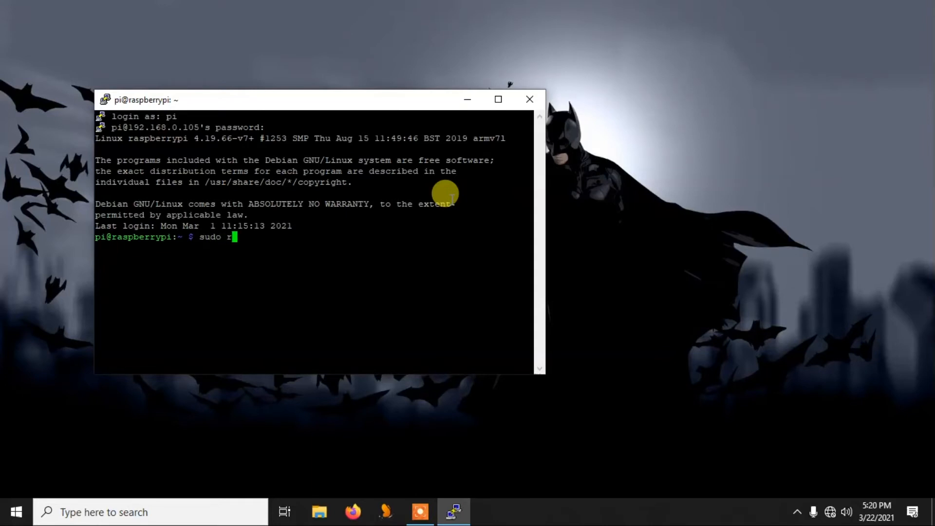
text(aspi-)
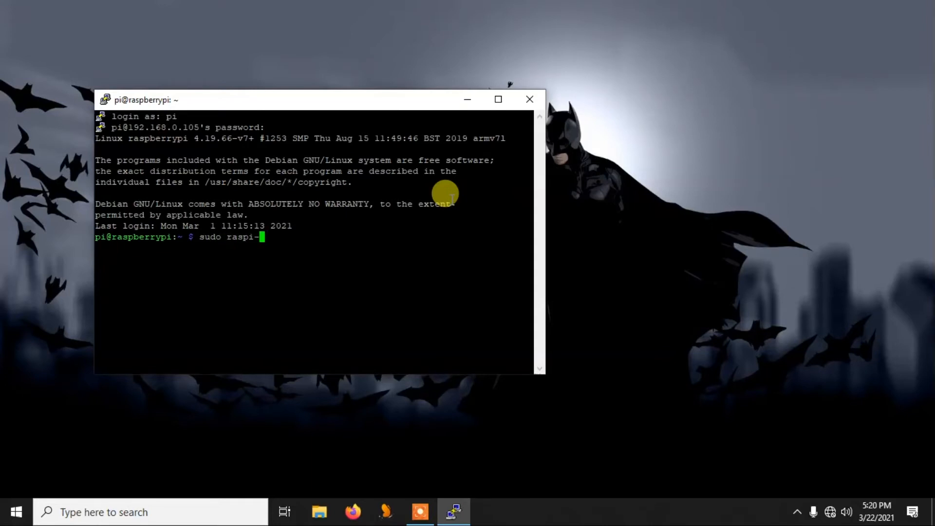
text(config)
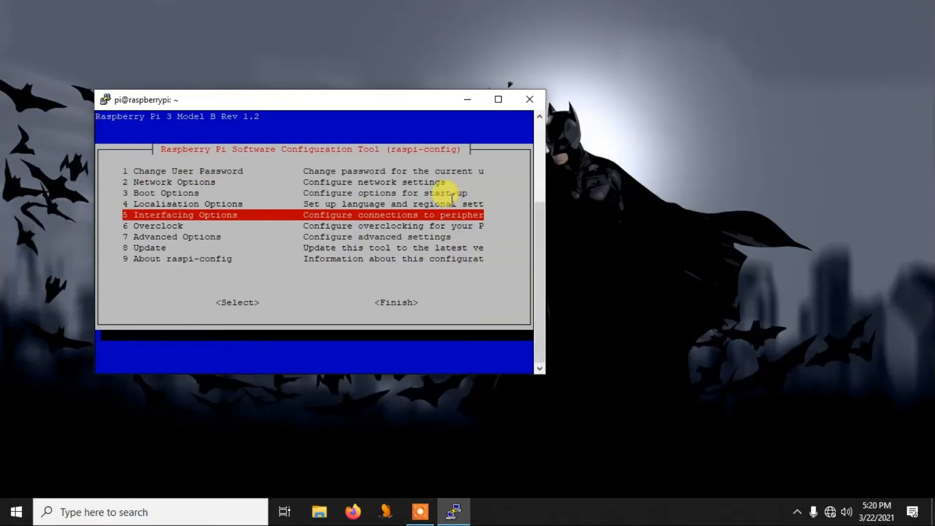
Enable the VNC Server under Interfacing Options, confirming with Yes and Ok.
key(Up)
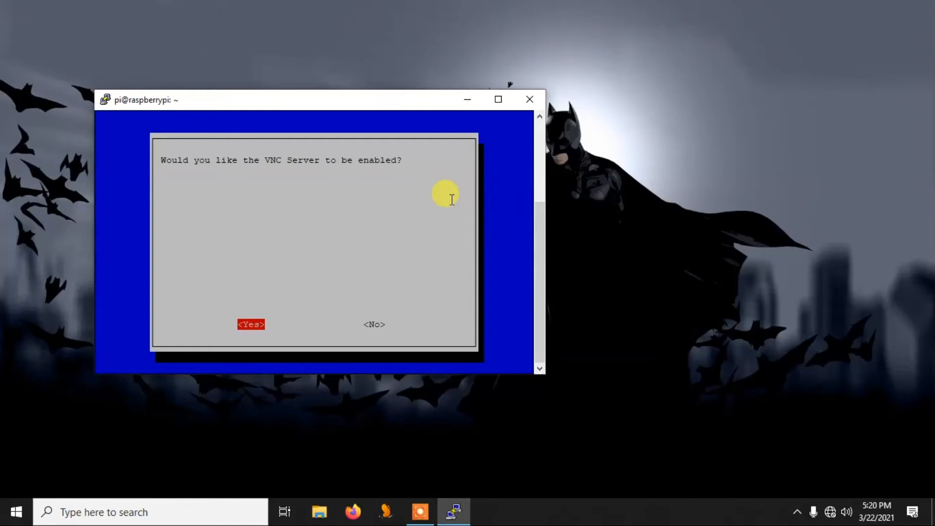
click(250, 324)
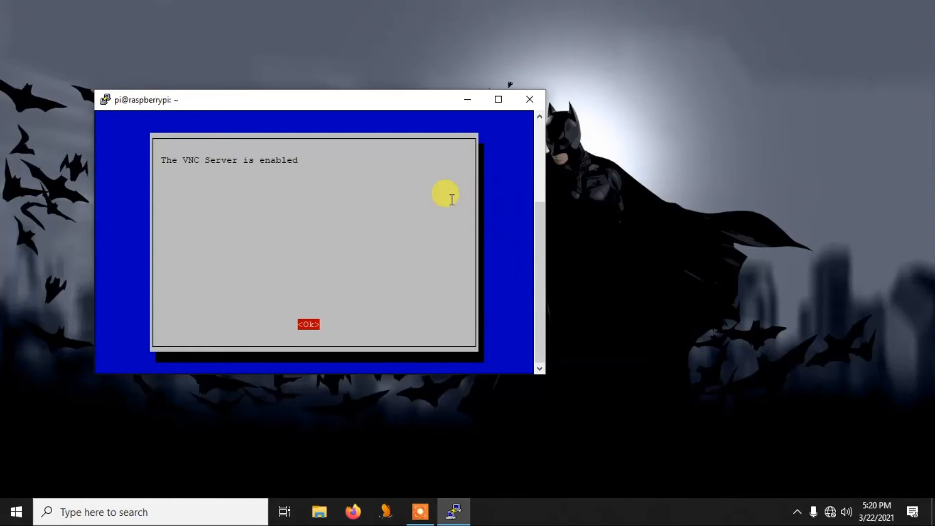
click(309, 324)
text(vnc)
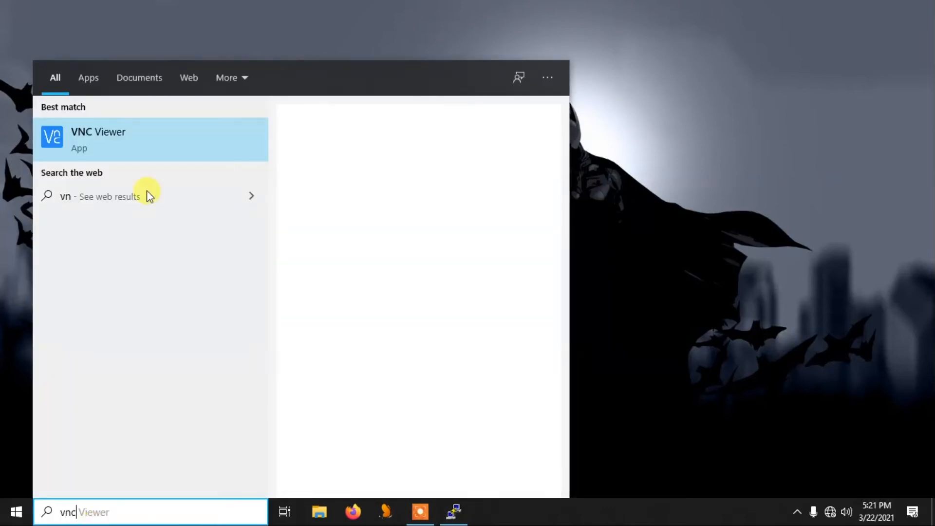
Launch VNC Viewer, connect to 192.168.0.105 and authenticate as pi with the password.
click(98, 139)
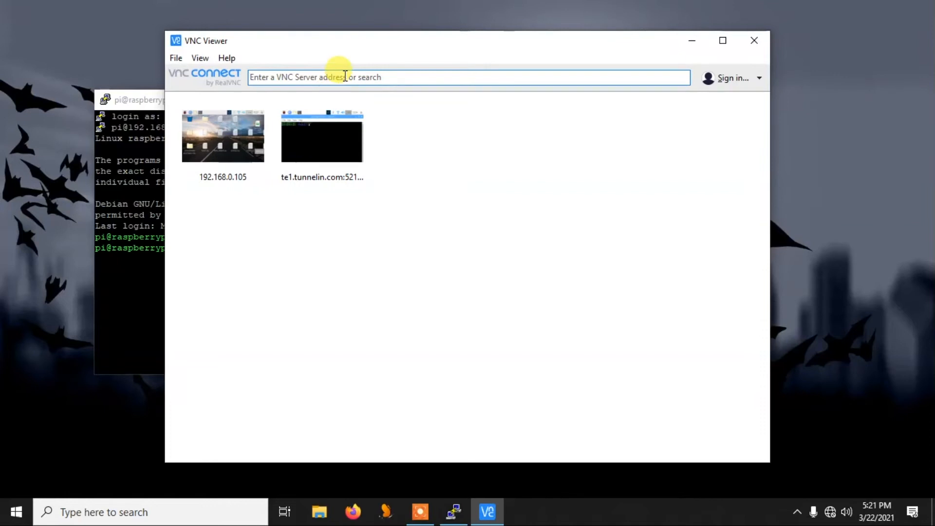
text(192.168.0.105)
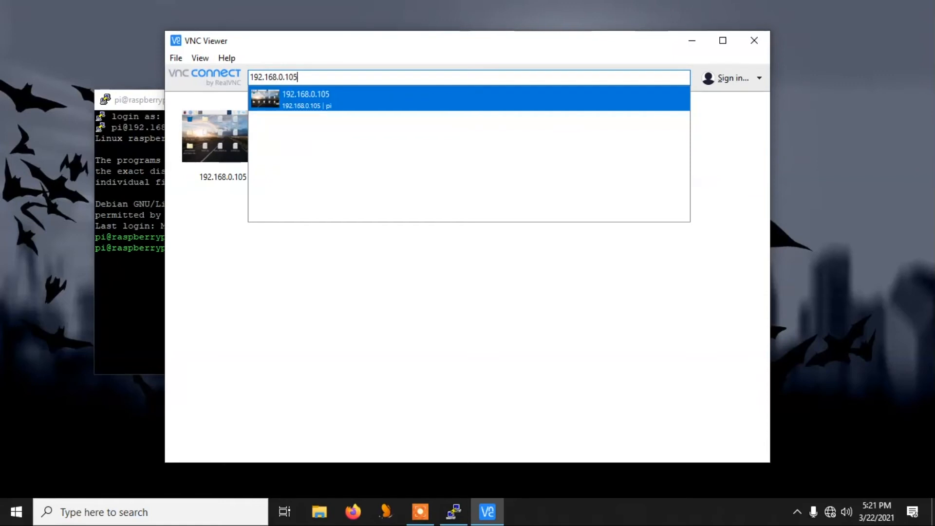
double_click(306, 99)
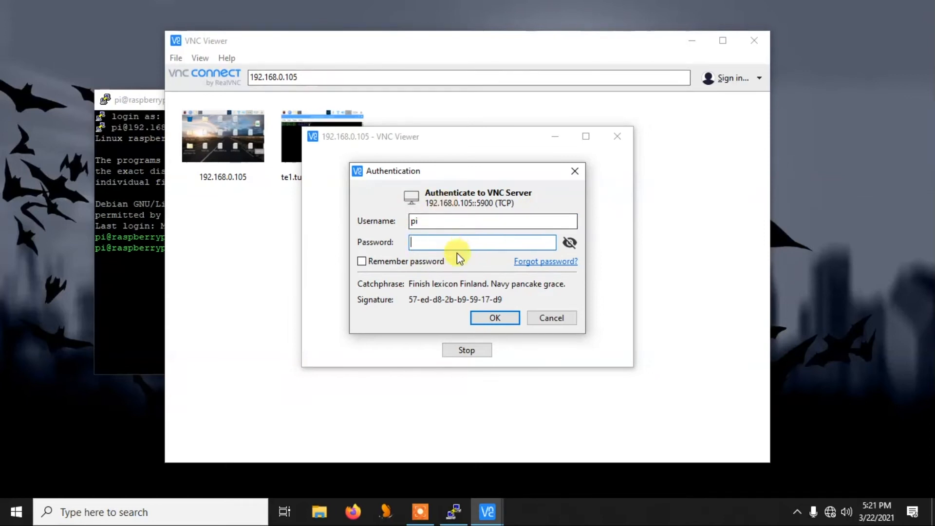
text(•)
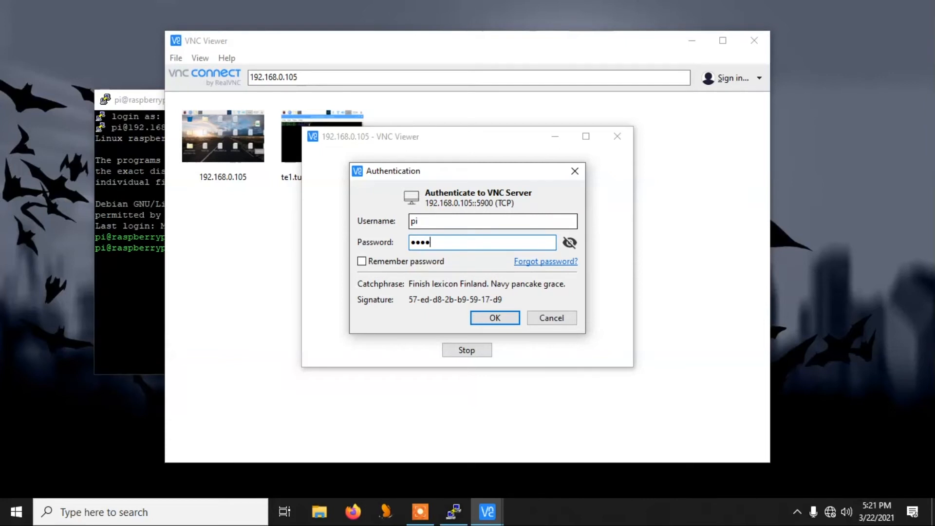
click(494, 317)
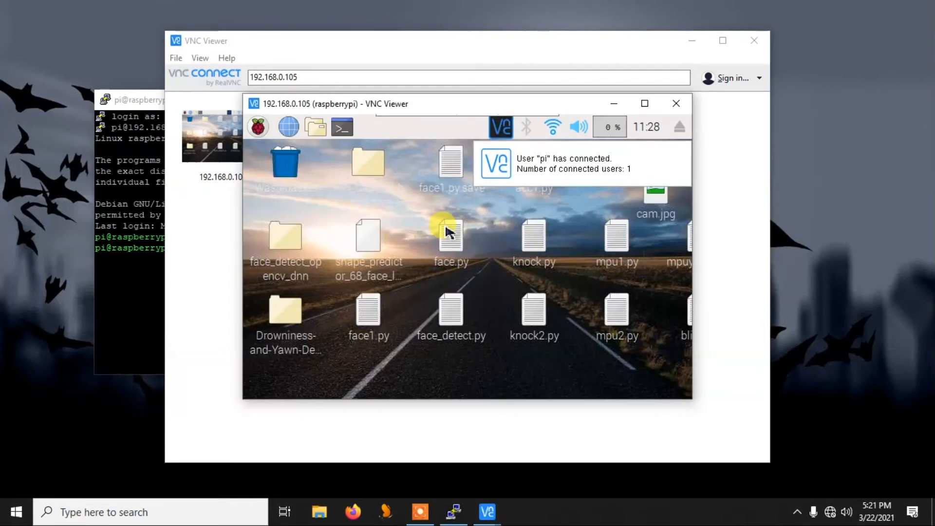
mouse_move(676, 103)
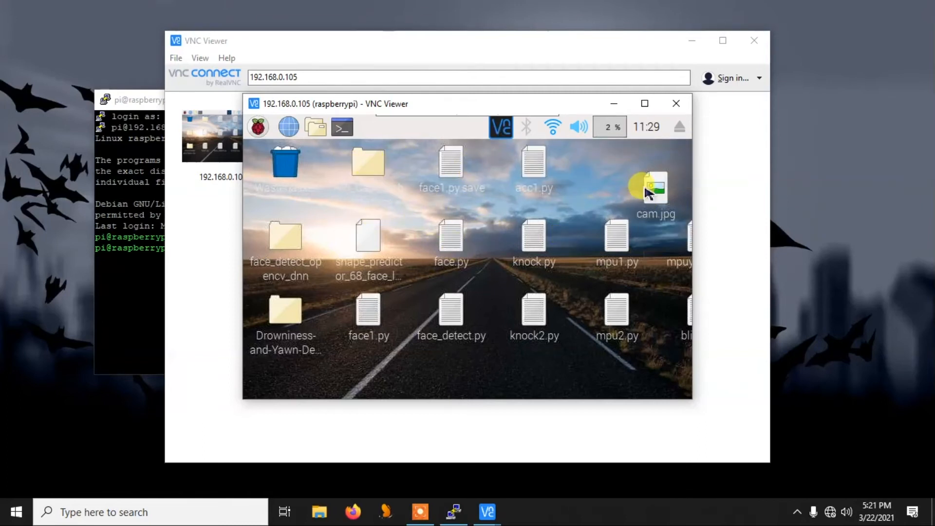
click(644, 103)
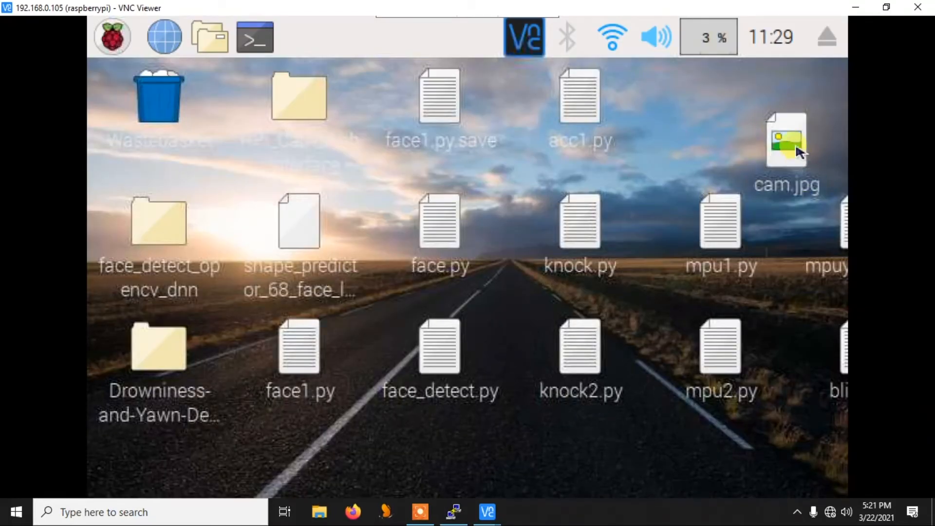
double_click(786, 138)
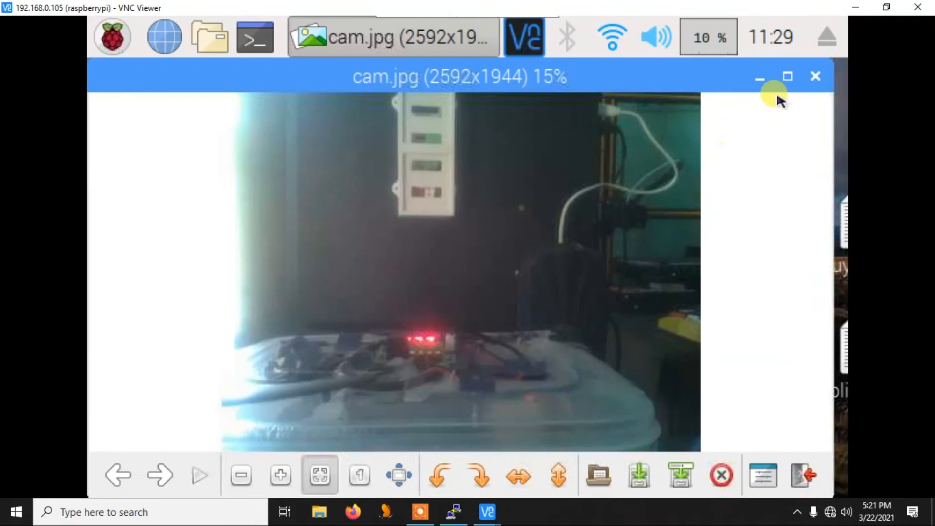
click(255, 37)
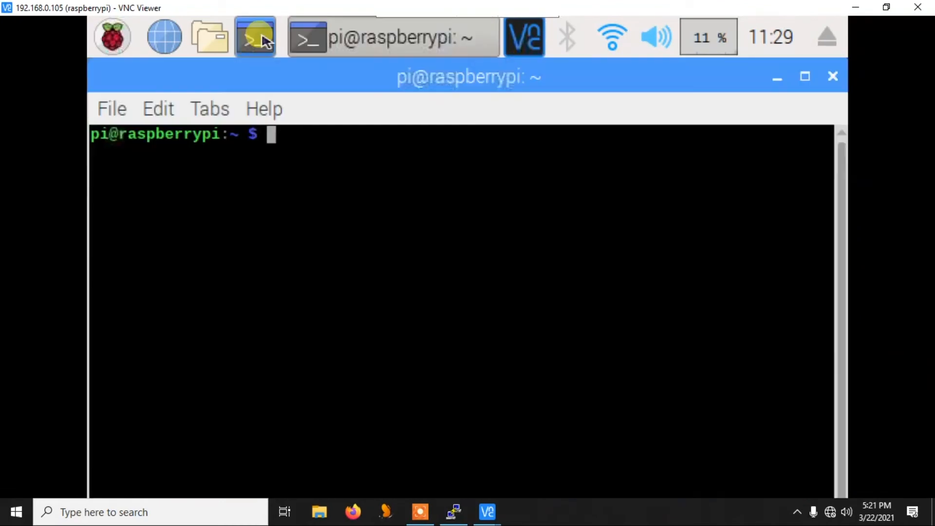
text(ls)
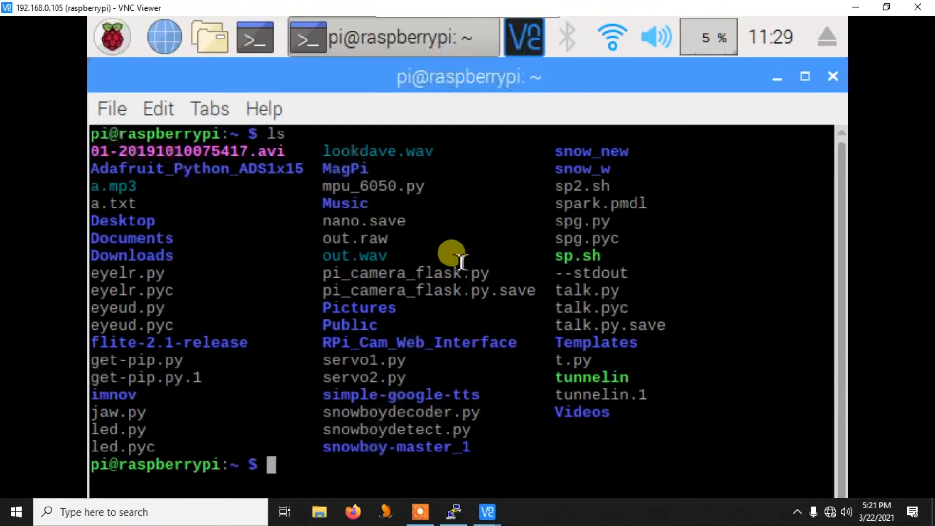
click(112, 37)
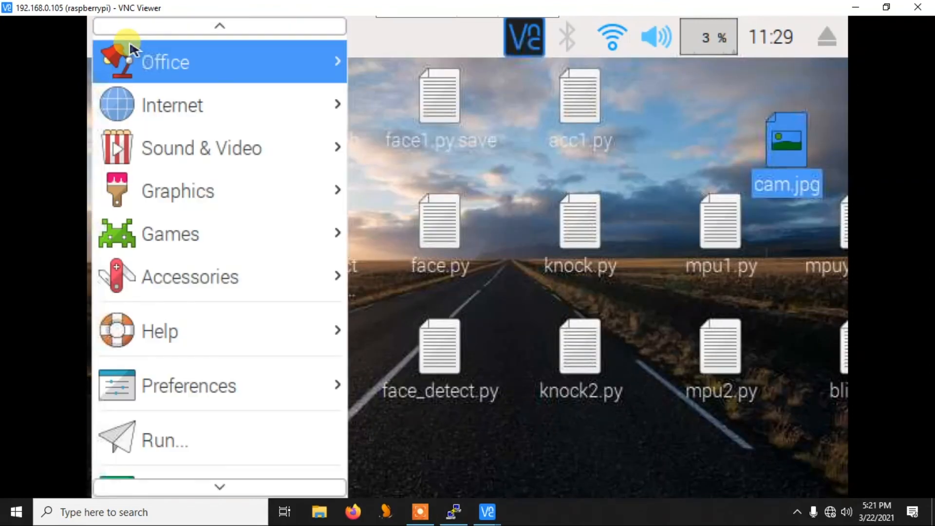
click(219, 487)
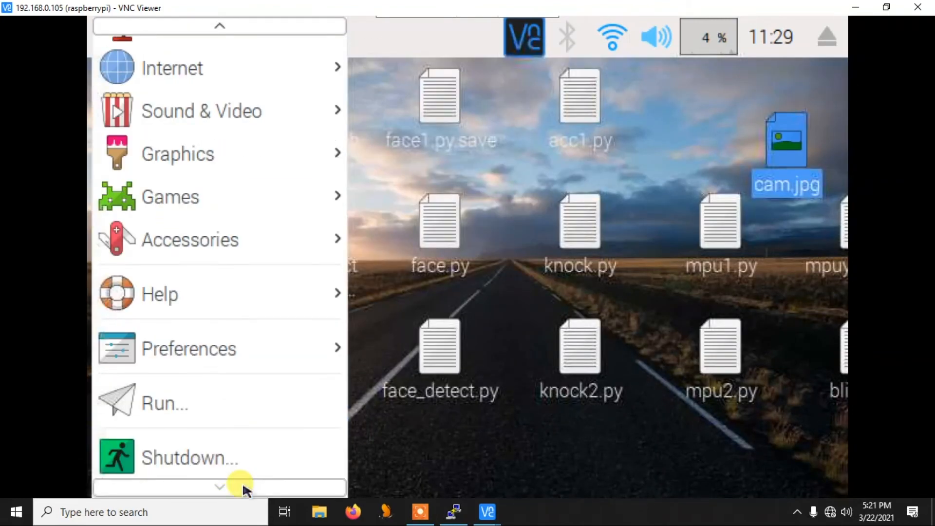
mouse_move(293, 267)
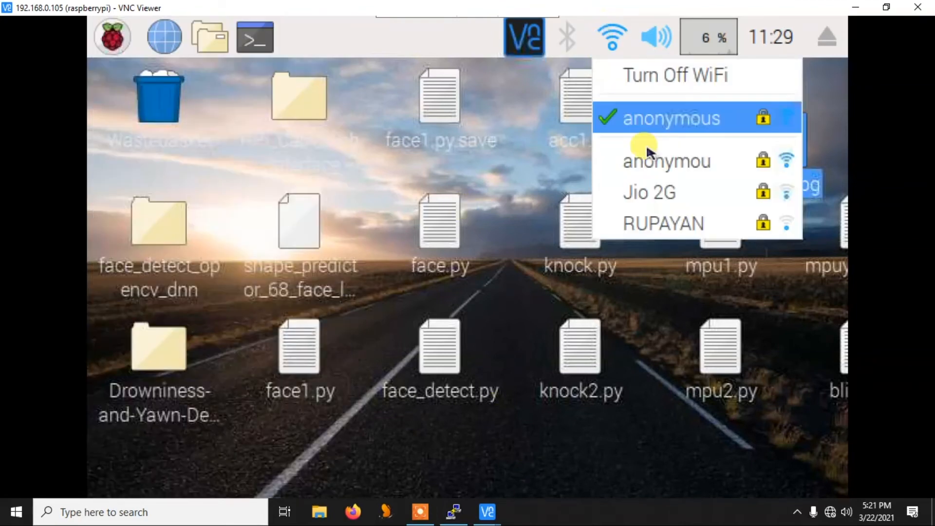
mouse_move(677, 223)
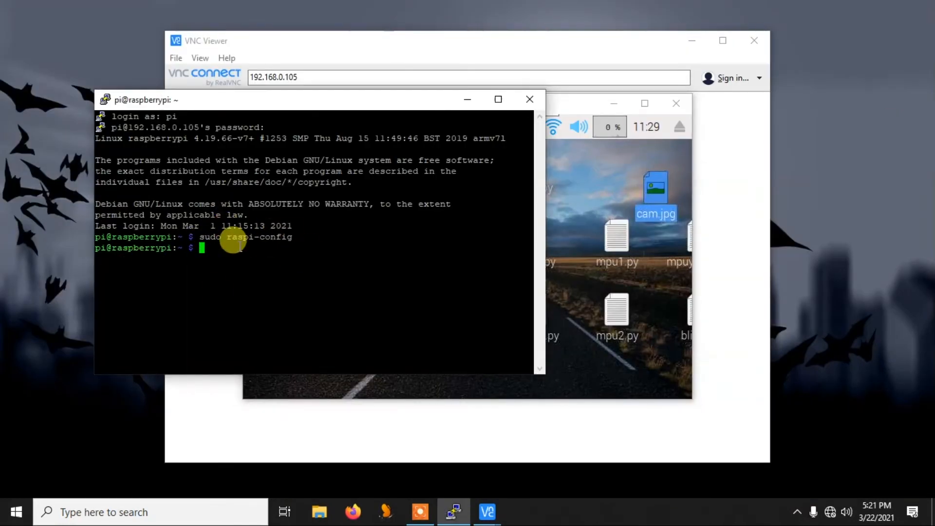
mouse_move(290, 263)
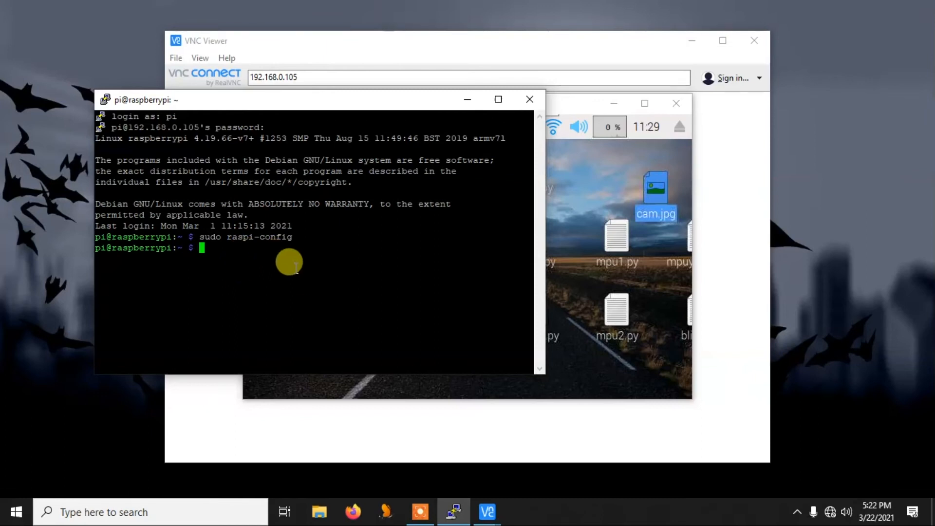
Run sudo reboot and acknowledge the PuTTY Fatal Error about the closed connection.
text(sudo rebb)
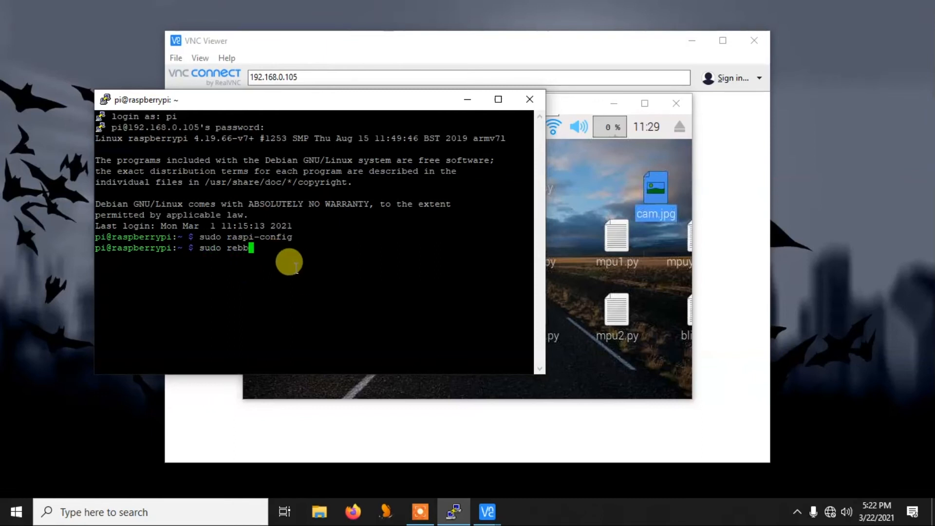
key(Backspace)
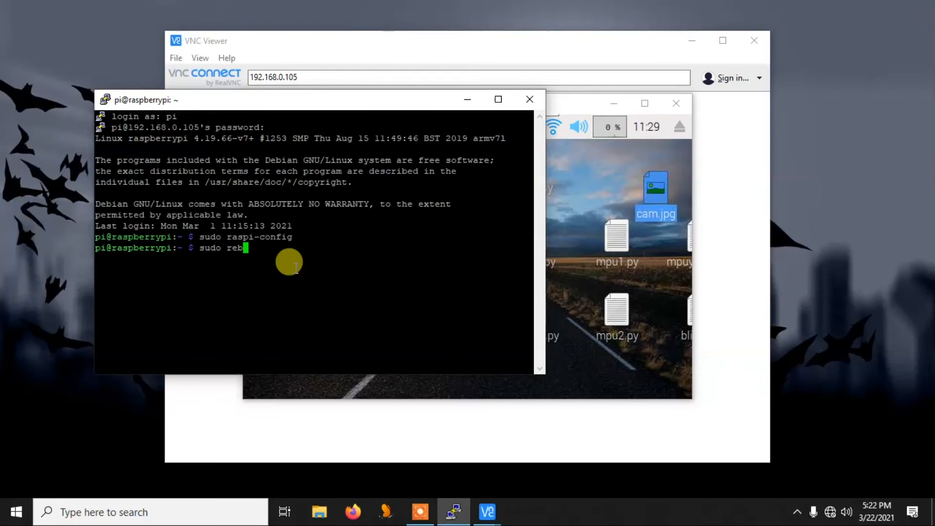
text(oot)
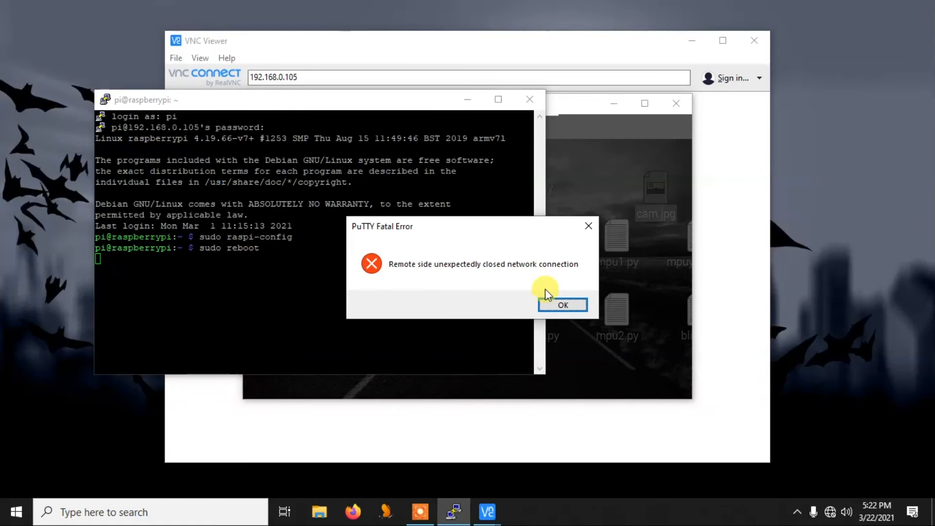
click(562, 305)
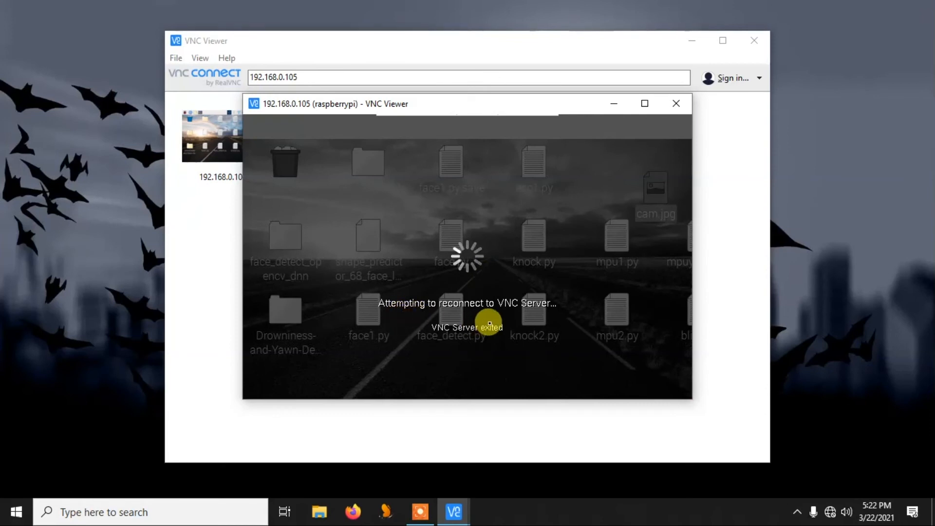
mouse_move(623, 127)
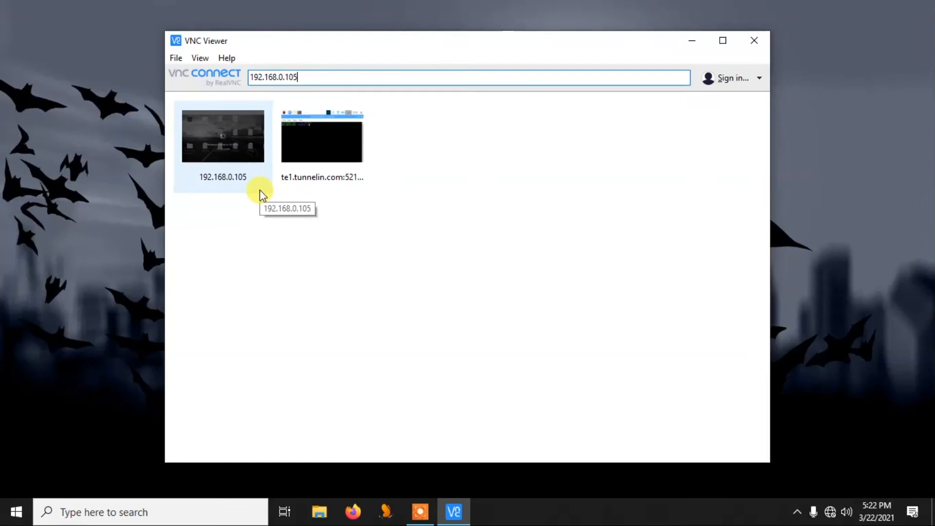
Reopen the saved 192.168.0.105 connection and submit the pi credentials.
double_click(223, 136)
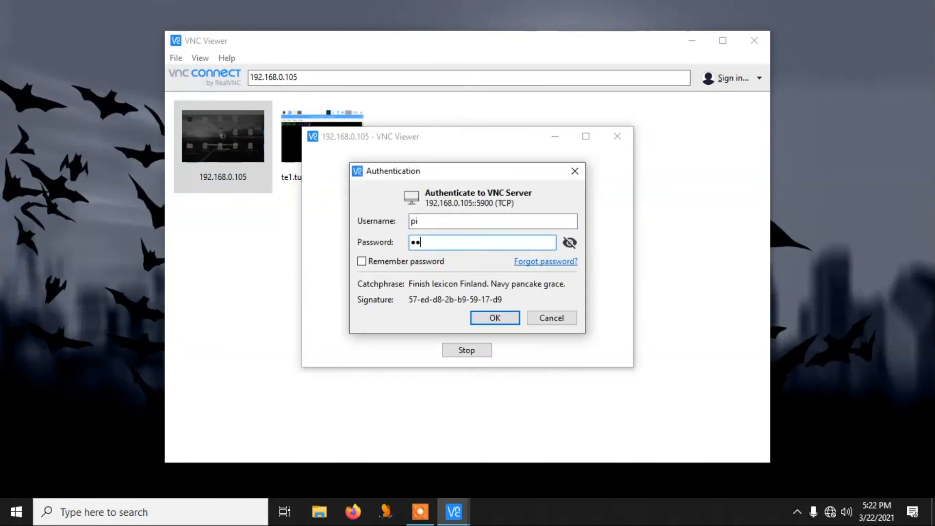
click(494, 317)
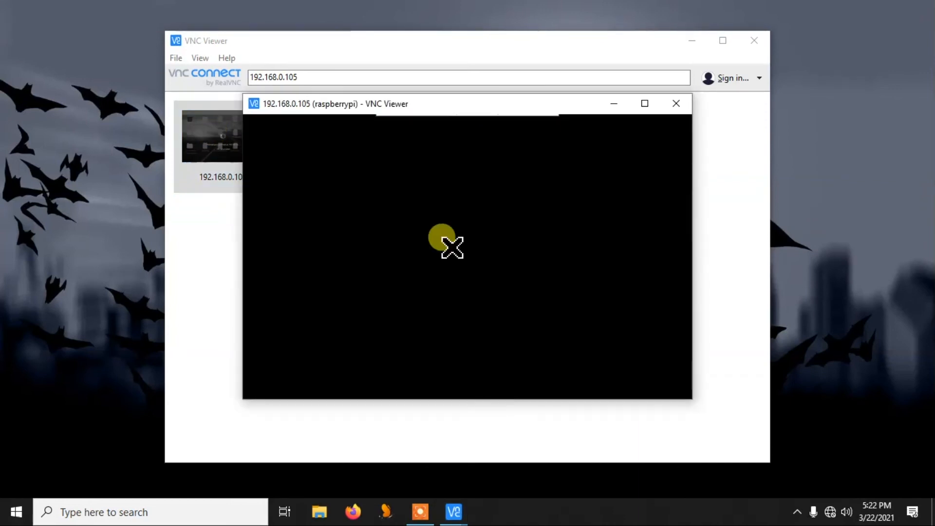
mouse_move(272, 143)
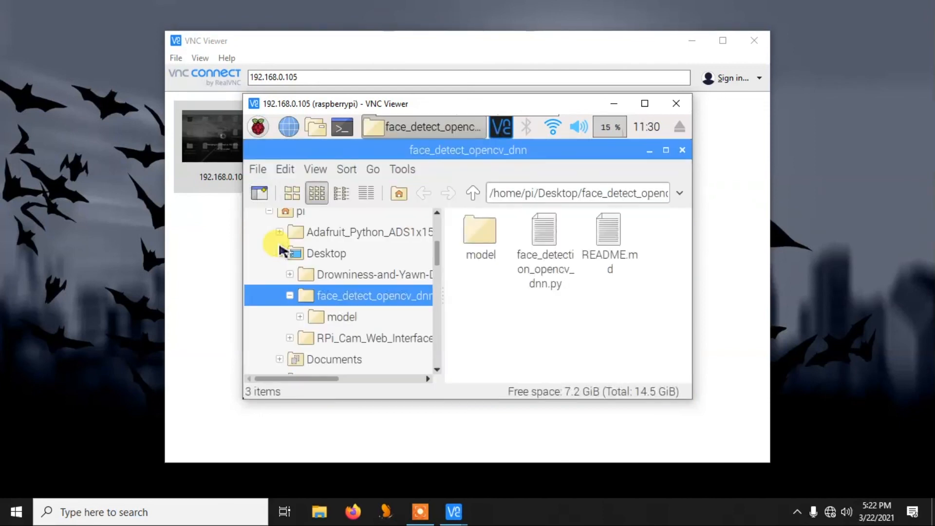
Close the File Manager window showing the face_detect_opencv_dnn folder.
click(682, 149)
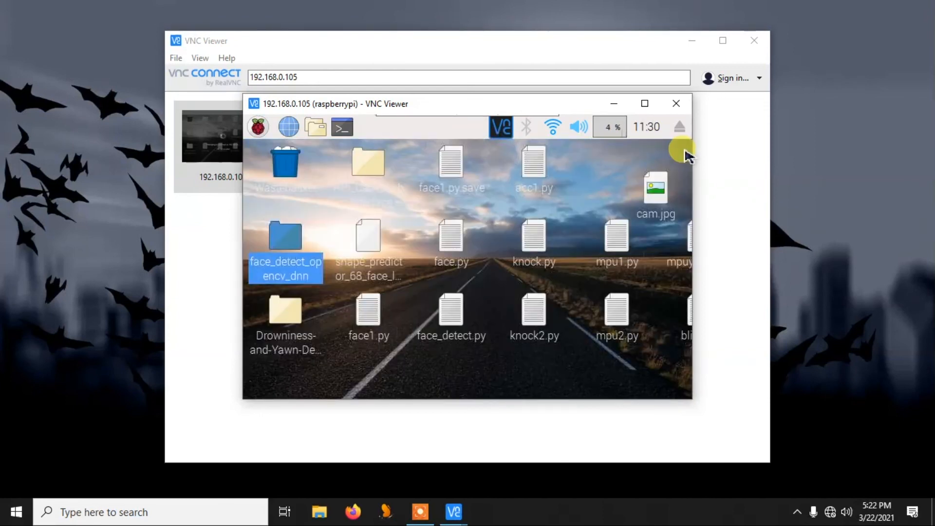